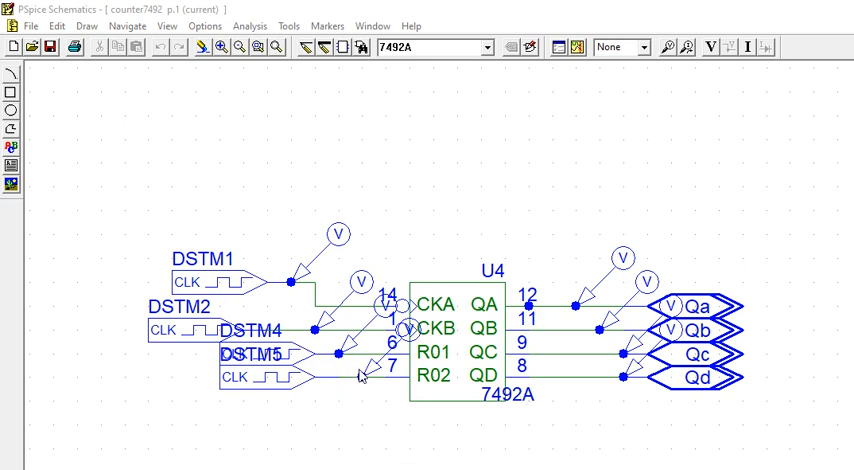
mouse_move(200, 140)
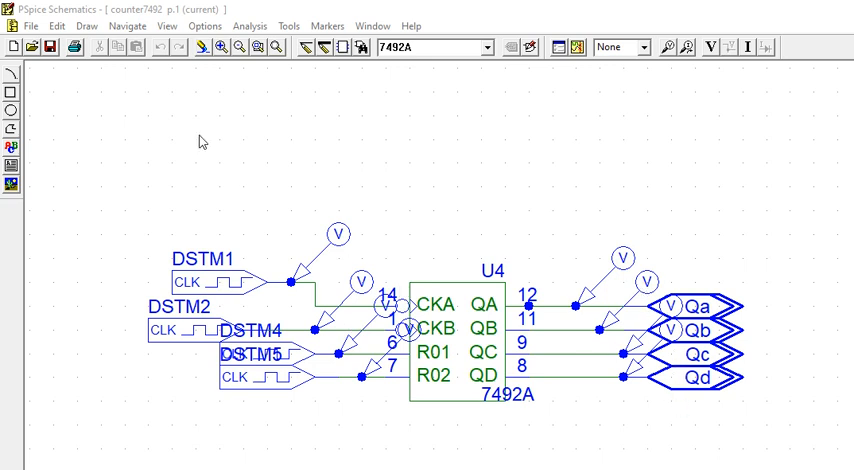
Bring up the Analysis menu over the 7492A counter schematic.
left_click(248, 24)
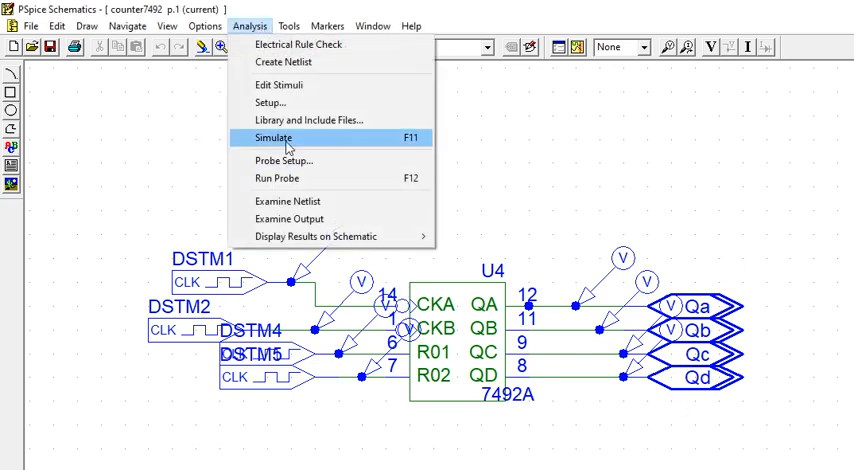
Run Simulate so PSpice A/D plots the DSTM clocks and Qa–Qd outputs.
left_click(272, 138)
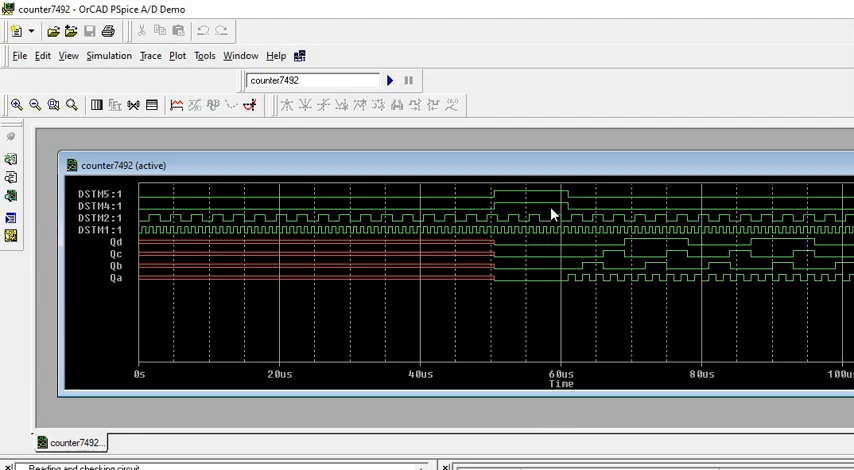
mouse_move(572, 286)
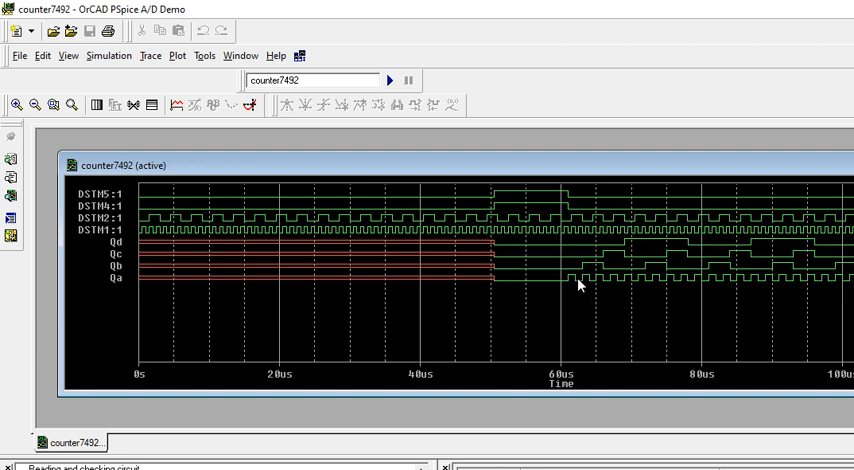
mouse_move(630, 290)
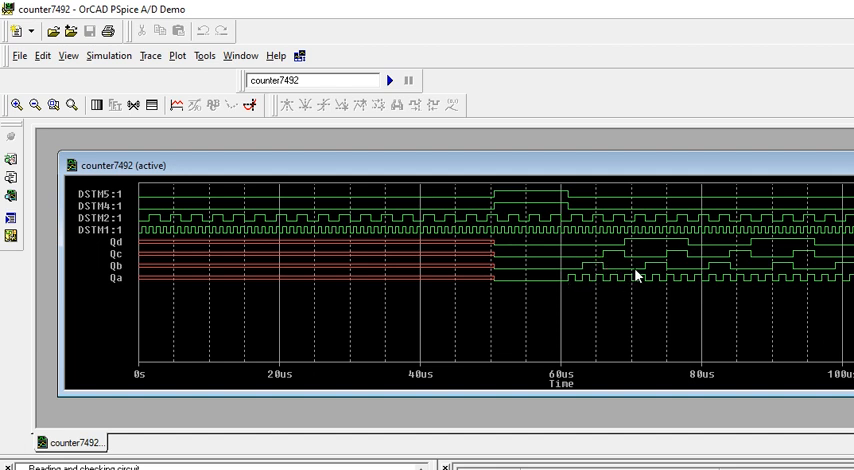
mouse_move(628, 262)
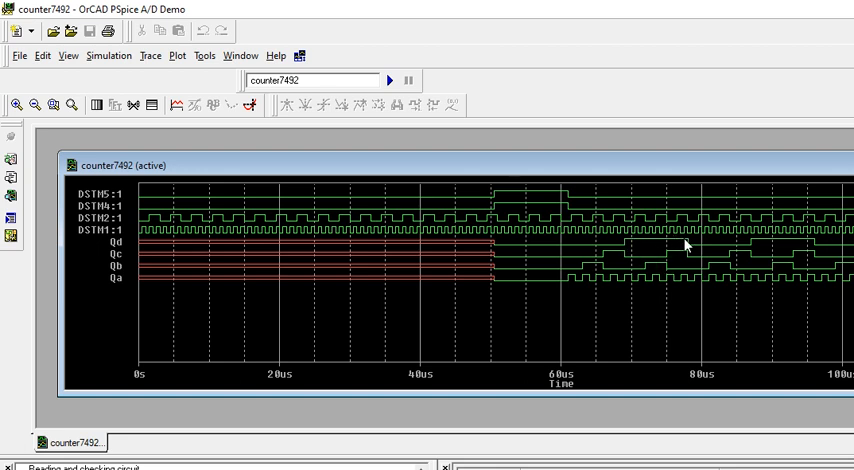
mouse_move(692, 282)
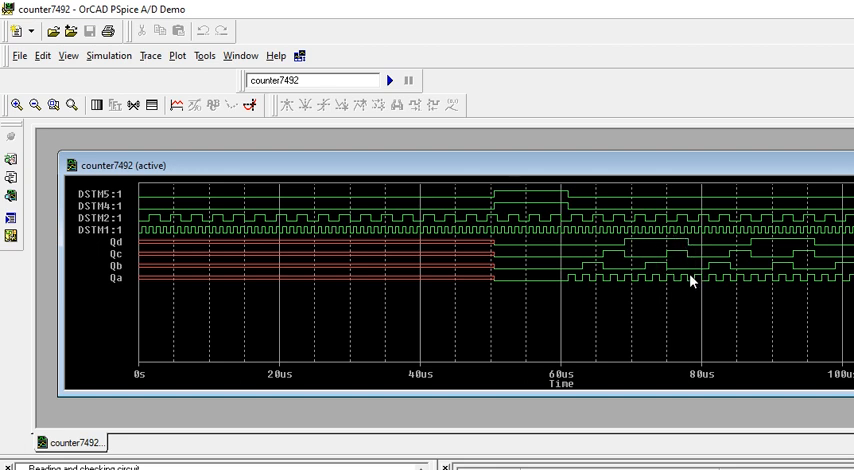
mouse_move(684, 286)
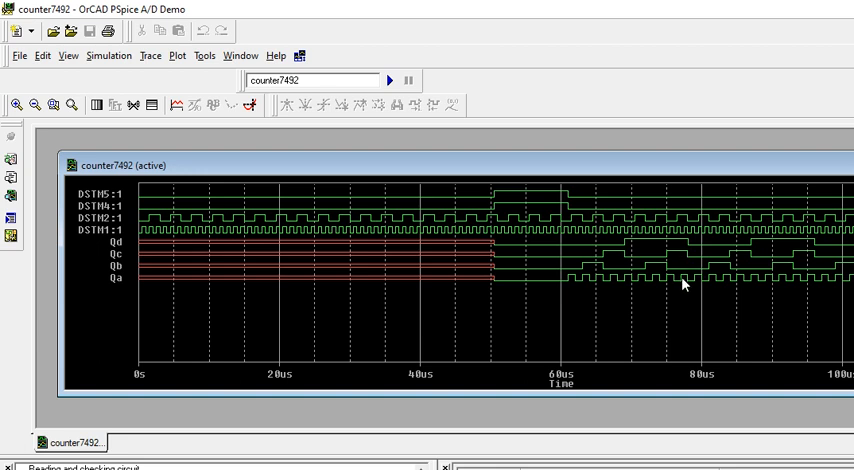
mouse_move(684, 240)
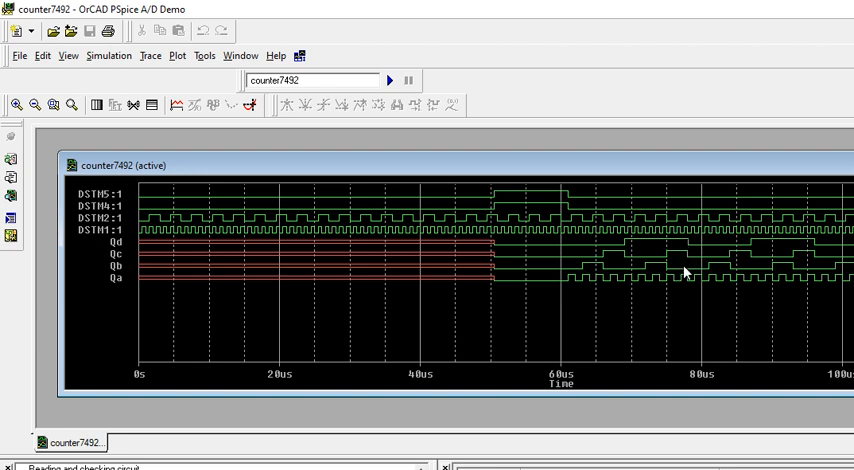
mouse_move(680, 252)
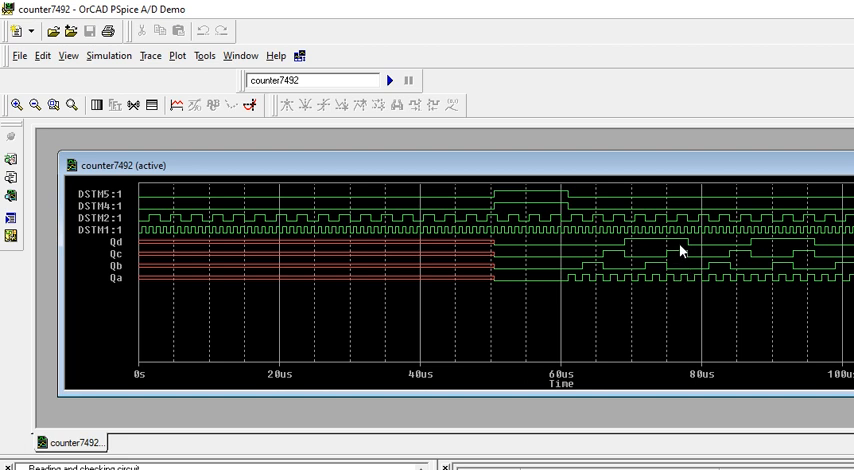
mouse_move(698, 262)
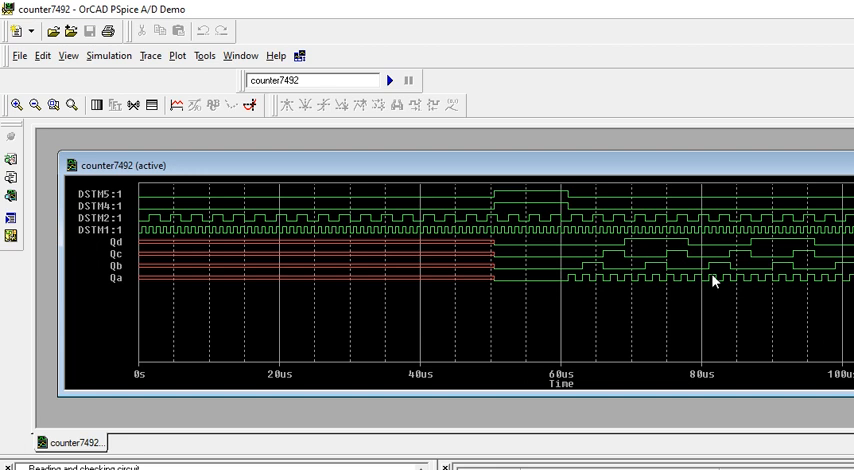
mouse_move(732, 302)
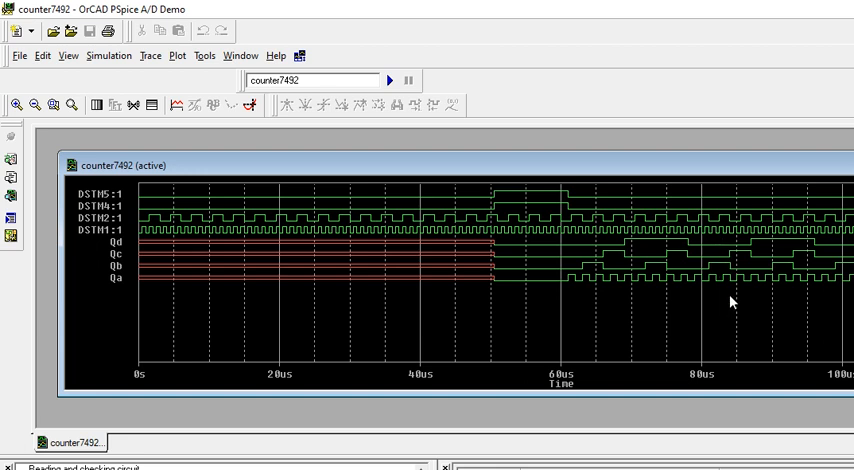
mouse_move(816, 284)
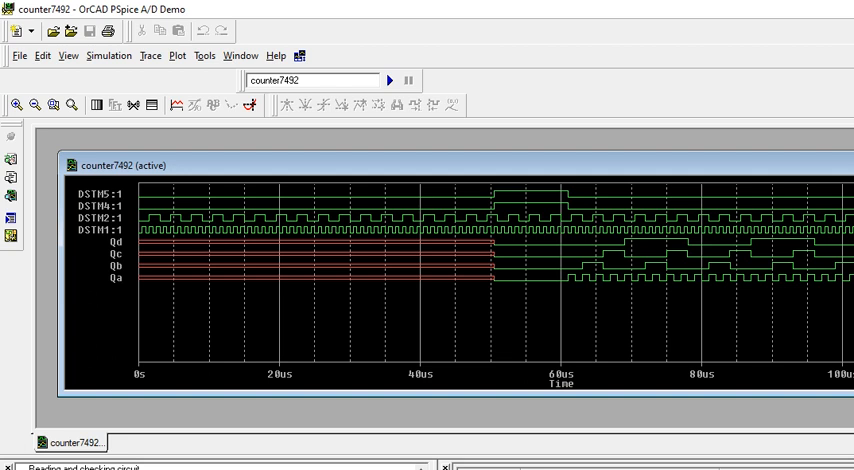
mouse_move(780, 272)
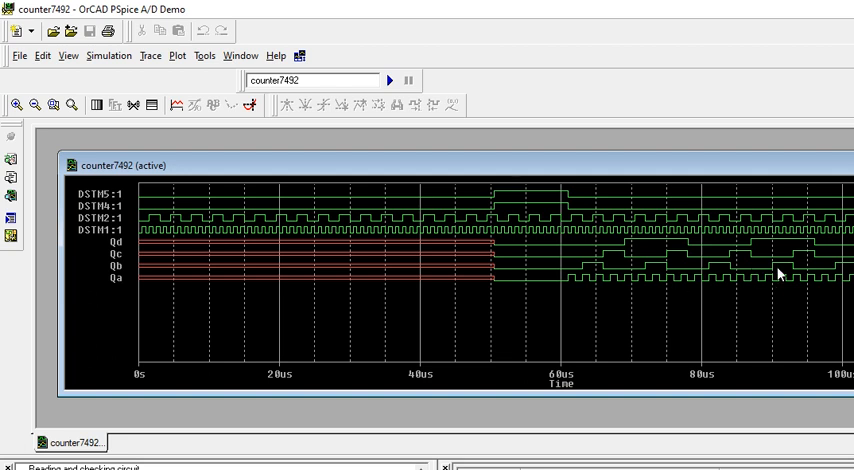
mouse_move(796, 272)
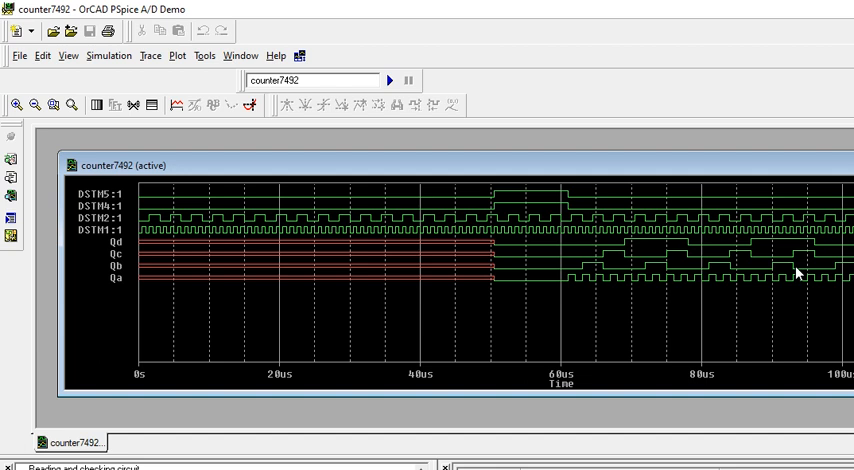
mouse_move(612, 330)
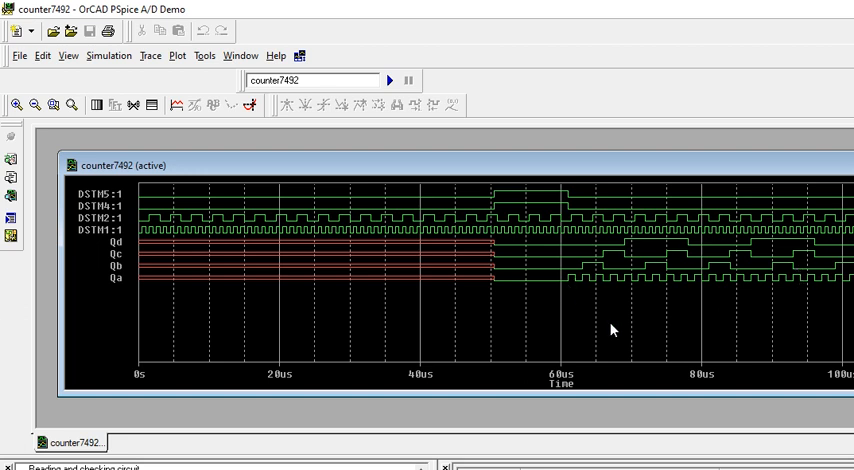
mouse_move(716, 368)
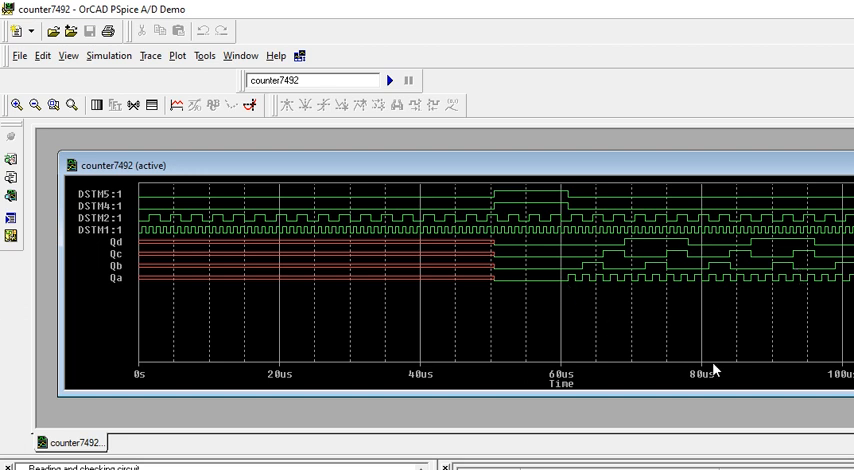
mouse_move(212, 220)
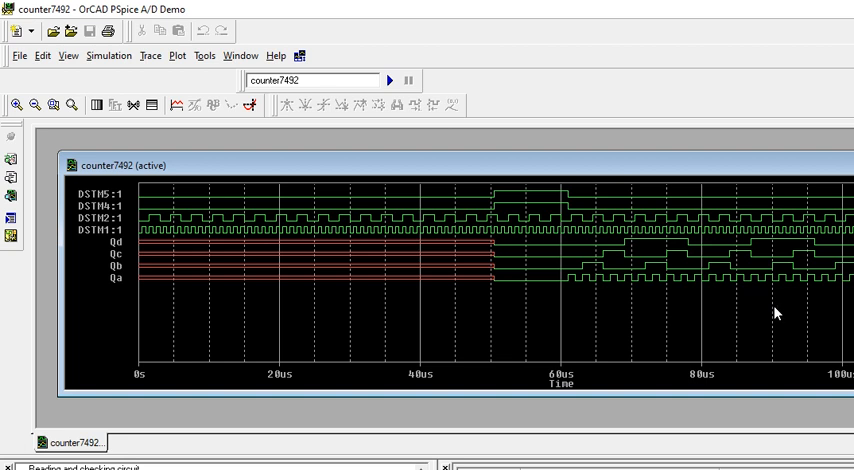
mouse_move(720, 312)
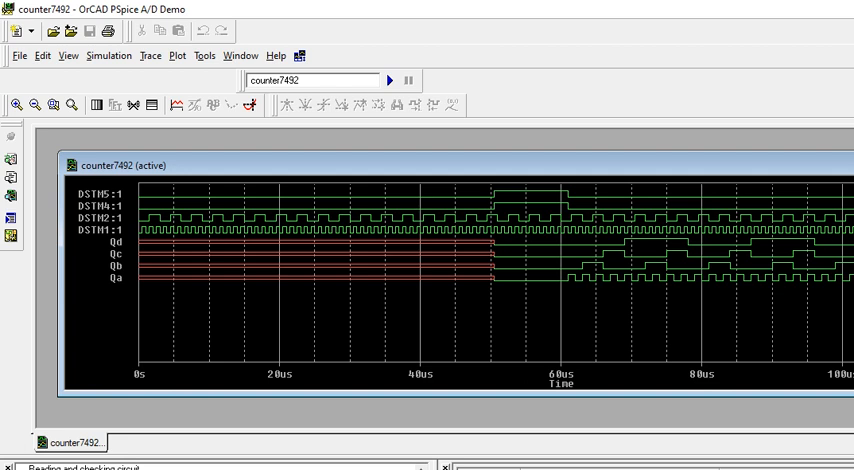
mouse_move(482, 296)
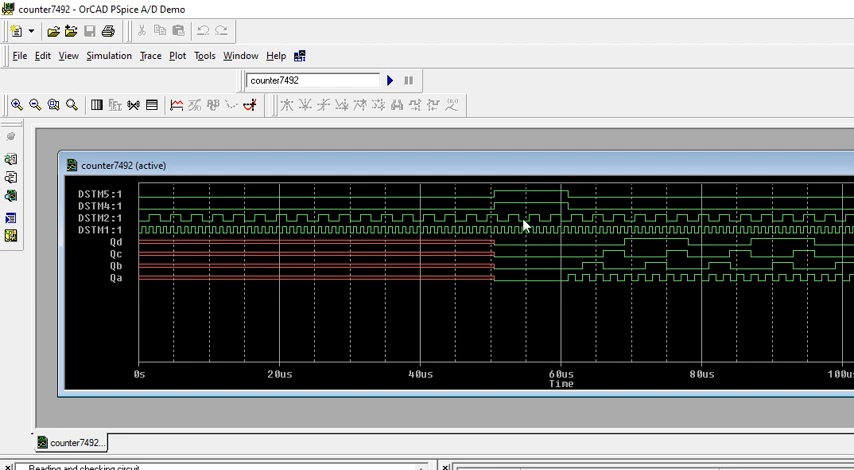
mouse_move(658, 256)
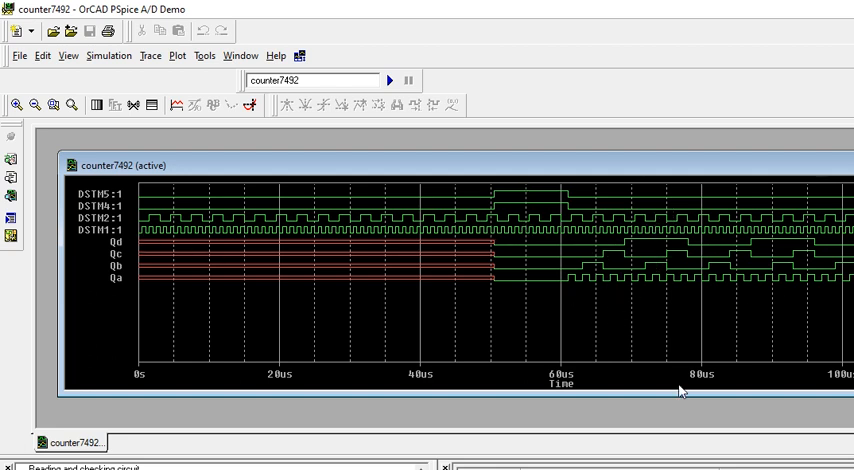
mouse_move(676, 360)
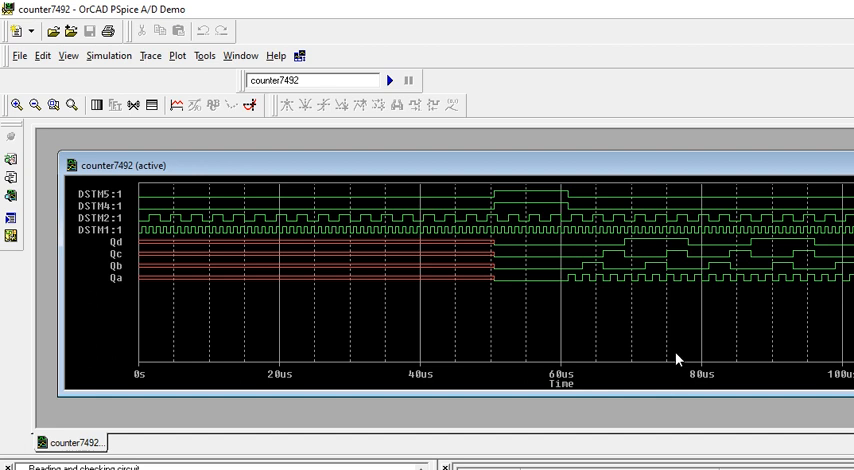
mouse_move(704, 344)
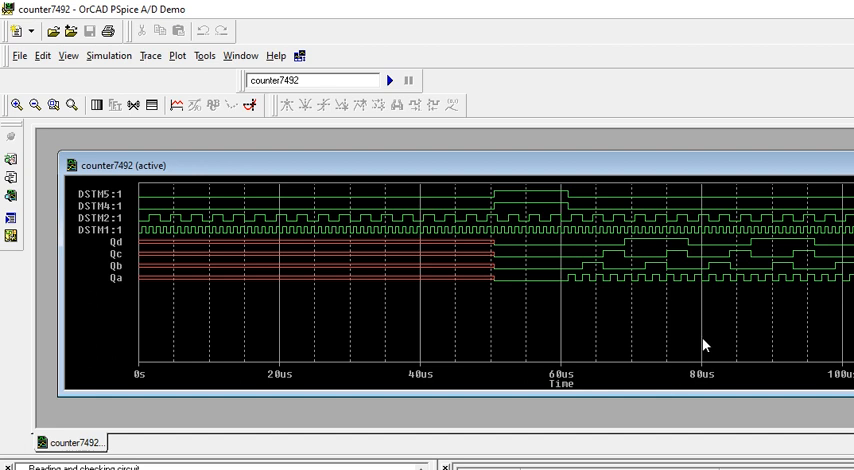